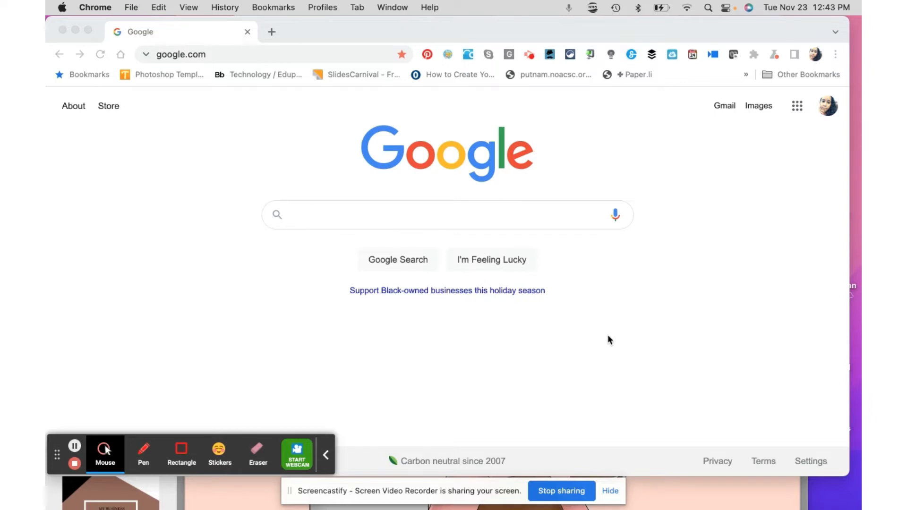
{"action": "mouse_move", "coordinate": [672, 490]}
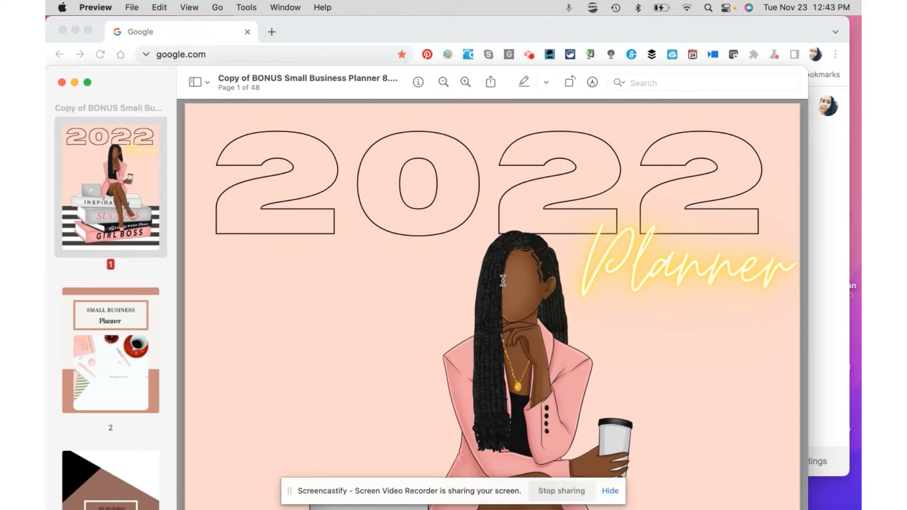
Open the print dialog for the 48-page 2022 planner from the File menu.
{"action": "left_click", "coordinate": [132, 7]}
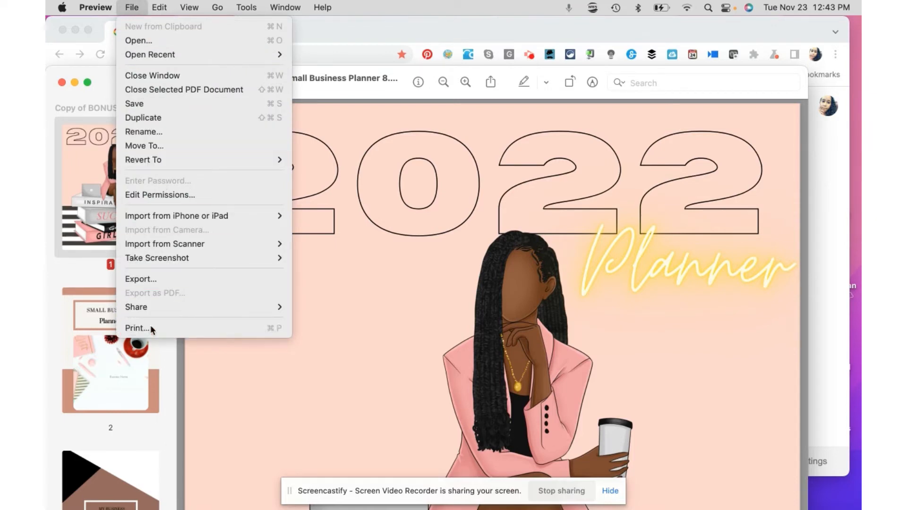
{"action": "left_click", "coordinate": [137, 328]}
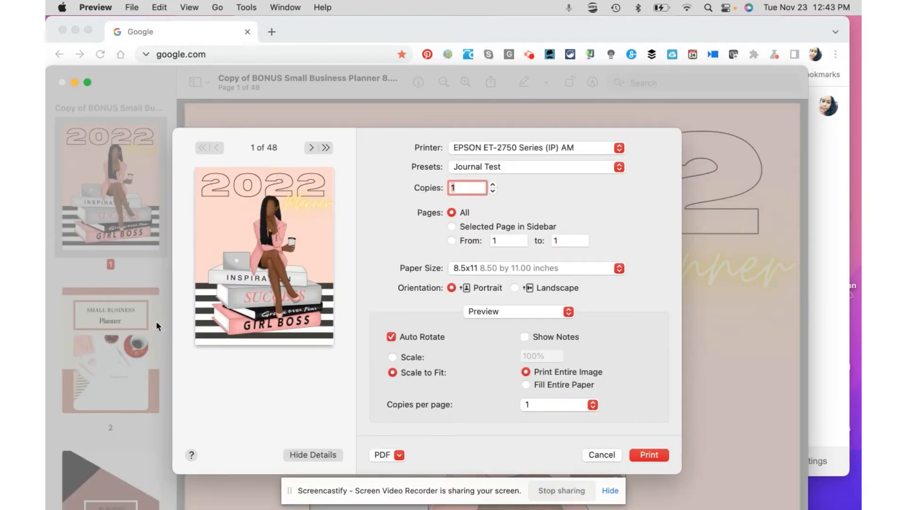
{"action": "left_click", "coordinate": [531, 147]}
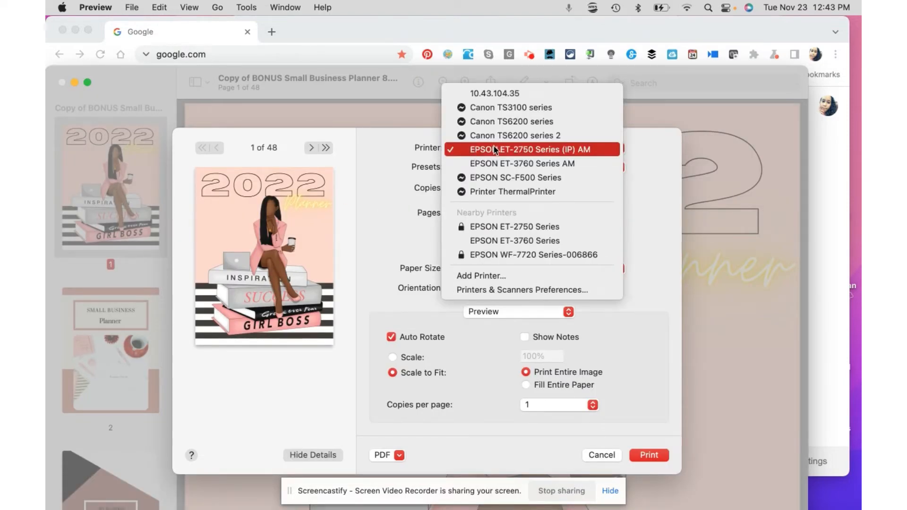
{"action": "mouse_move", "coordinate": [522, 163]}
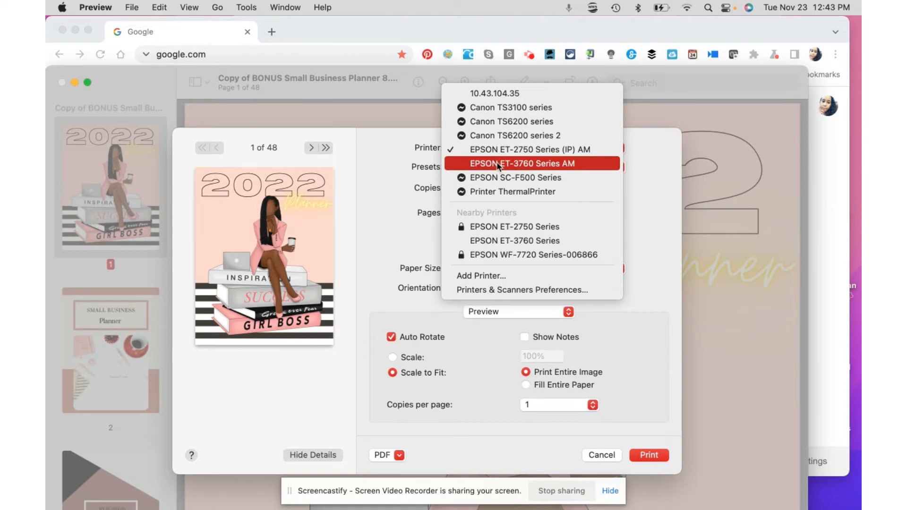
{"action": "mouse_move", "coordinate": [509, 178]}
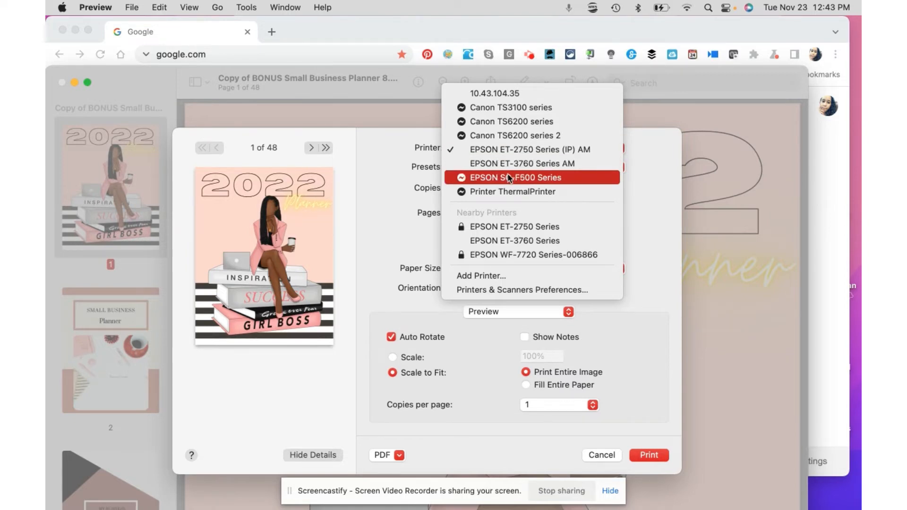
{"action": "mouse_move", "coordinate": [521, 150]}
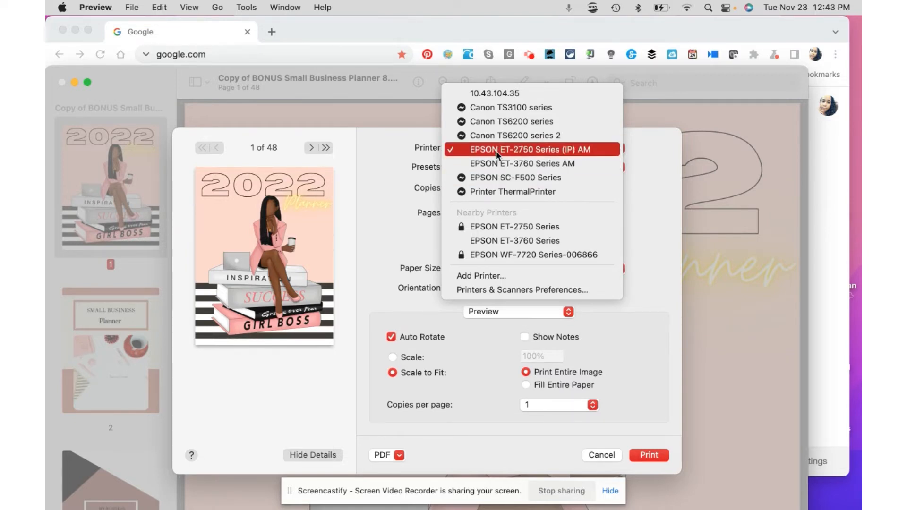
{"action": "left_click", "coordinate": [520, 149]}
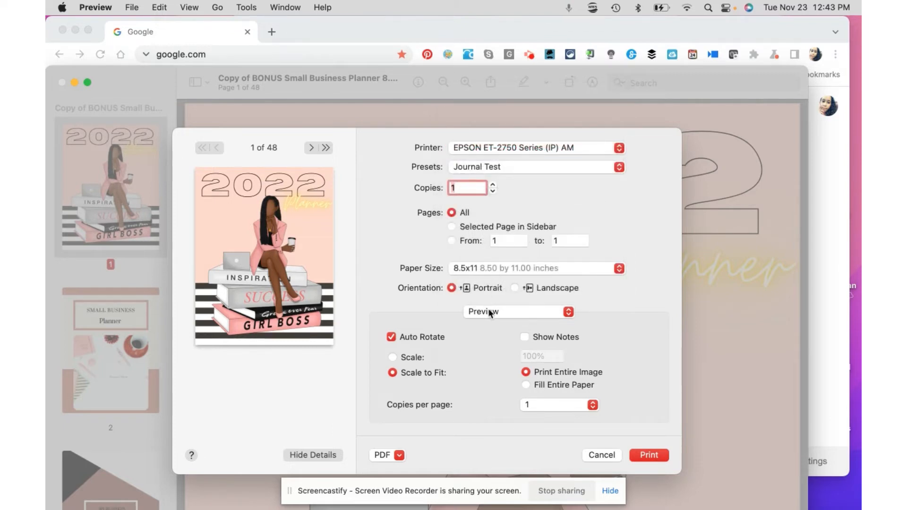
Show the EPSON ET-2750's Printer Features section with Page Setup set to Borderless.
{"action": "left_click", "coordinate": [518, 312]}
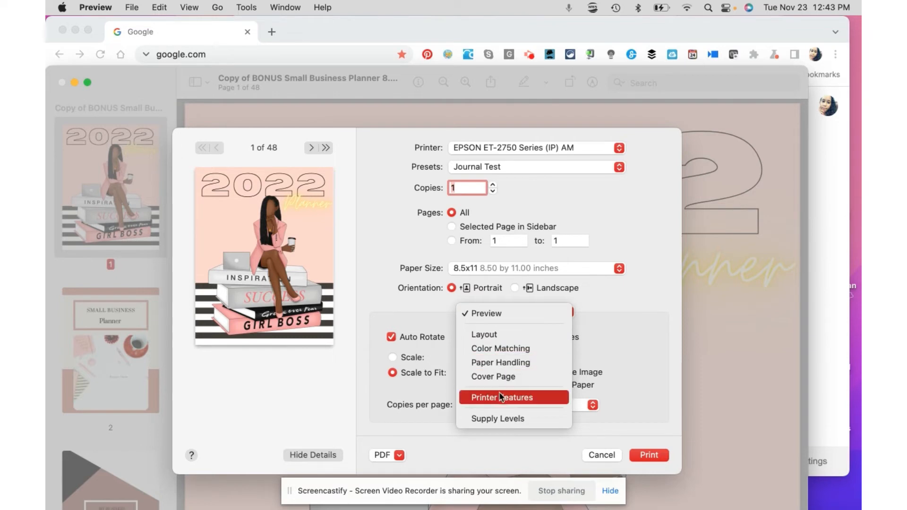
{"action": "left_click", "coordinate": [503, 397]}
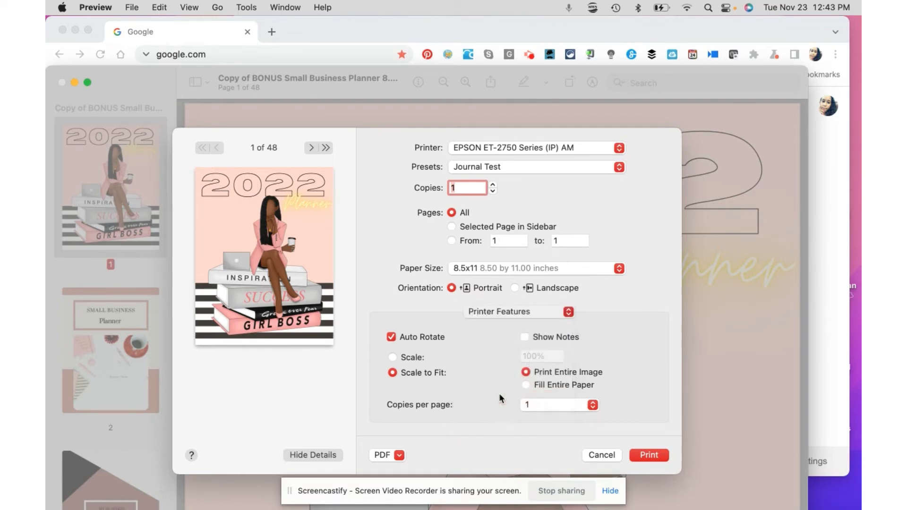
{"action": "left_click", "coordinate": [518, 312]}
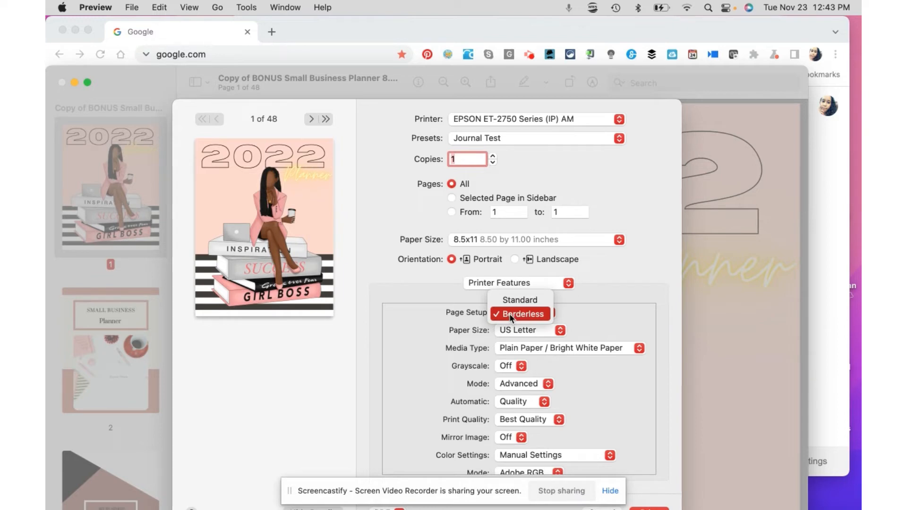
{"action": "left_click", "coordinate": [526, 314]}
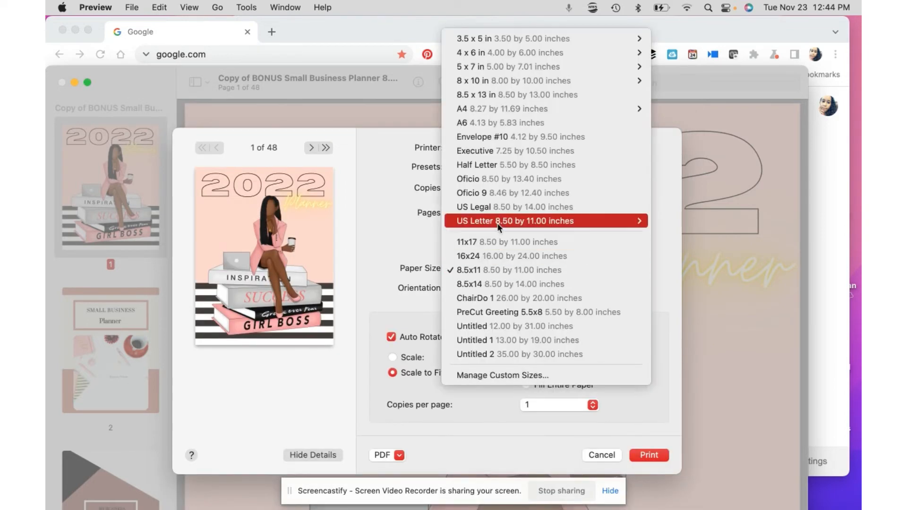
{"action": "mouse_move", "coordinate": [639, 221]}
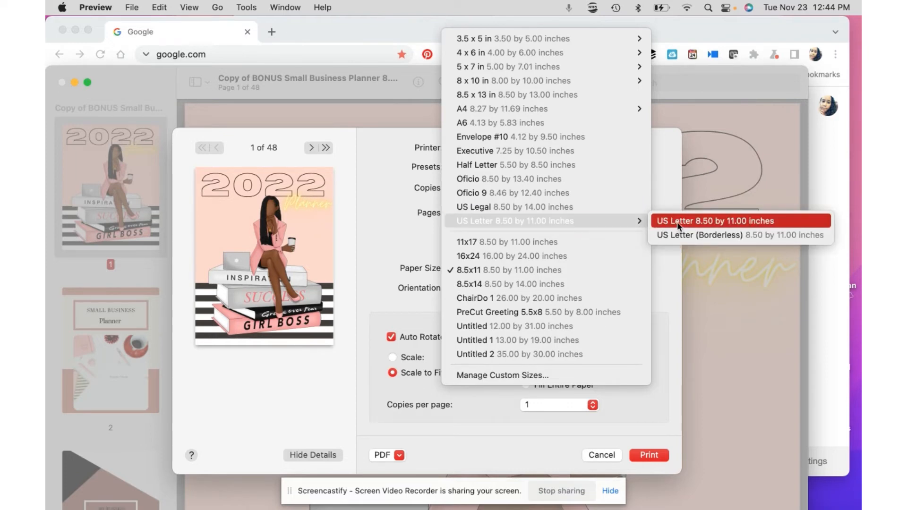
Choose US Letter (Borderless), 8.50 x 11.00 inches, as the paper size.
{"action": "left_click", "coordinate": [711, 221]}
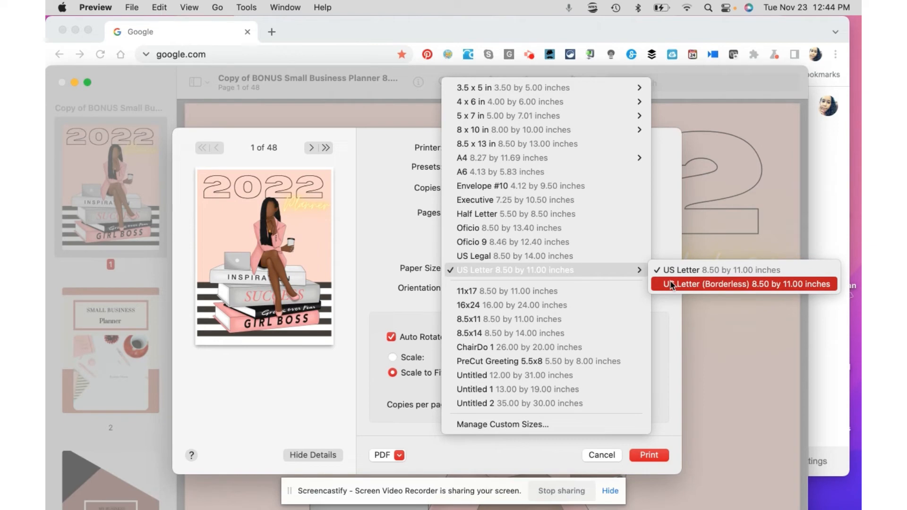
{"action": "left_click", "coordinate": [742, 284]}
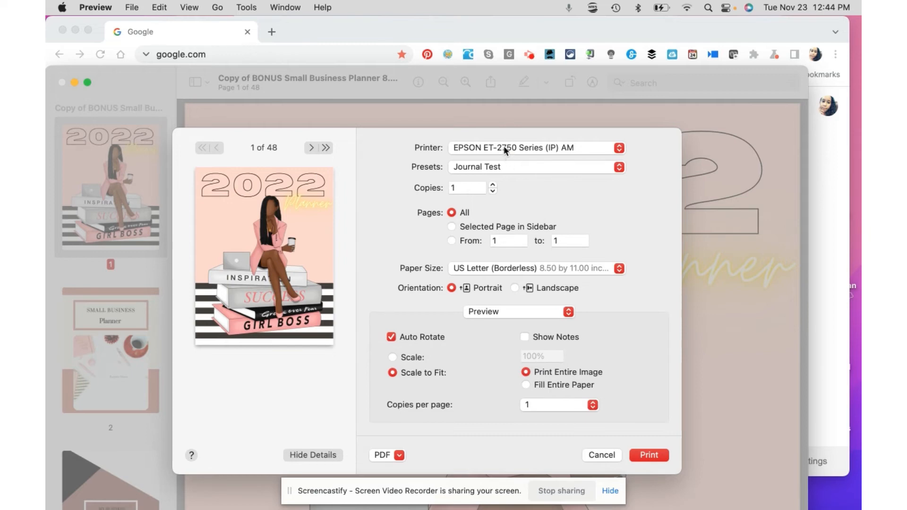
Target the EPSON ET-3760 Series printer and show its Printer Features with Standard page setup.
{"action": "left_click", "coordinate": [536, 148]}
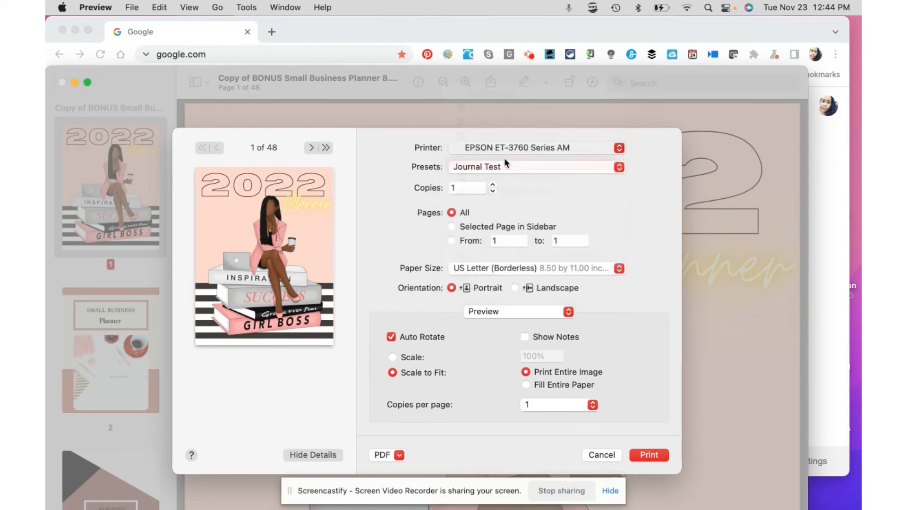
{"action": "left_click", "coordinate": [536, 167]}
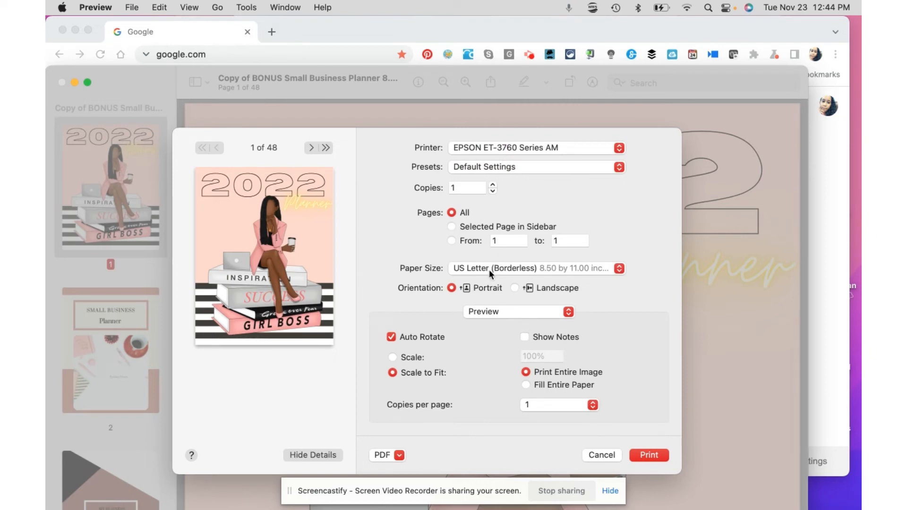
{"action": "left_click", "coordinate": [518, 311]}
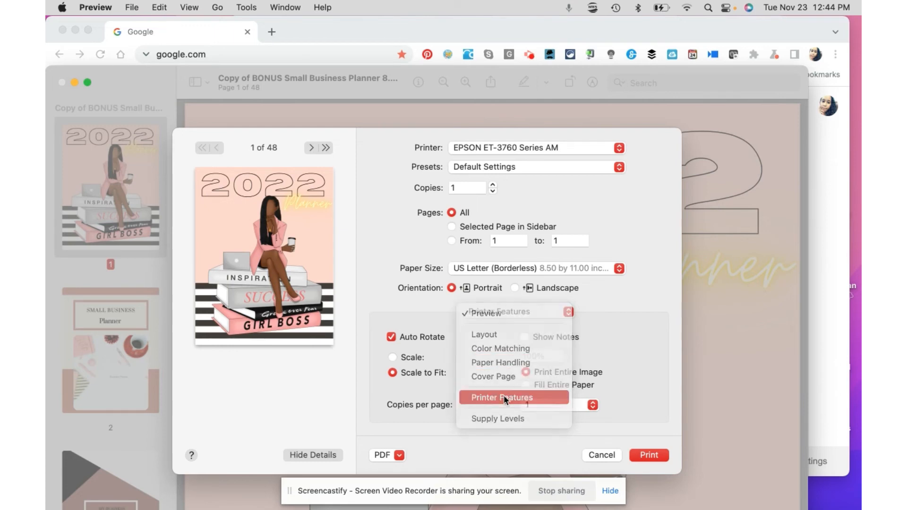
{"action": "left_click", "coordinate": [501, 398]}
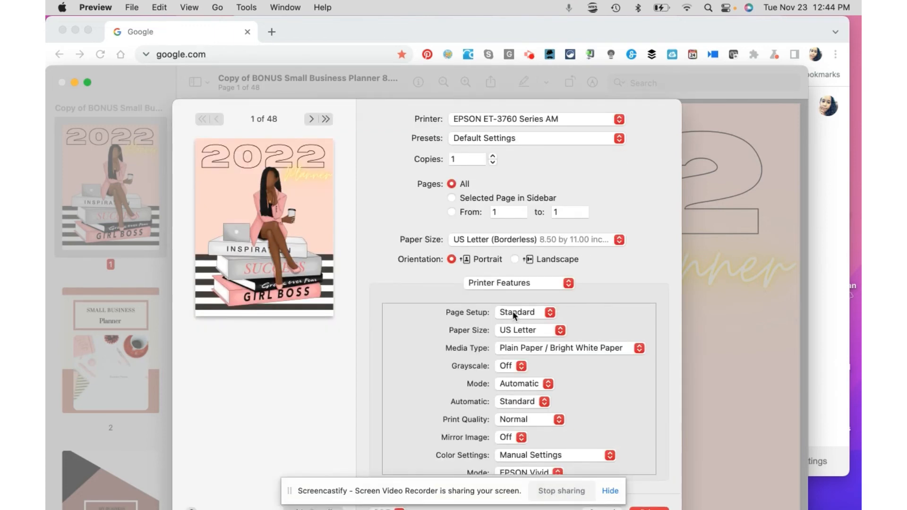
{"action": "left_click", "coordinate": [524, 312]}
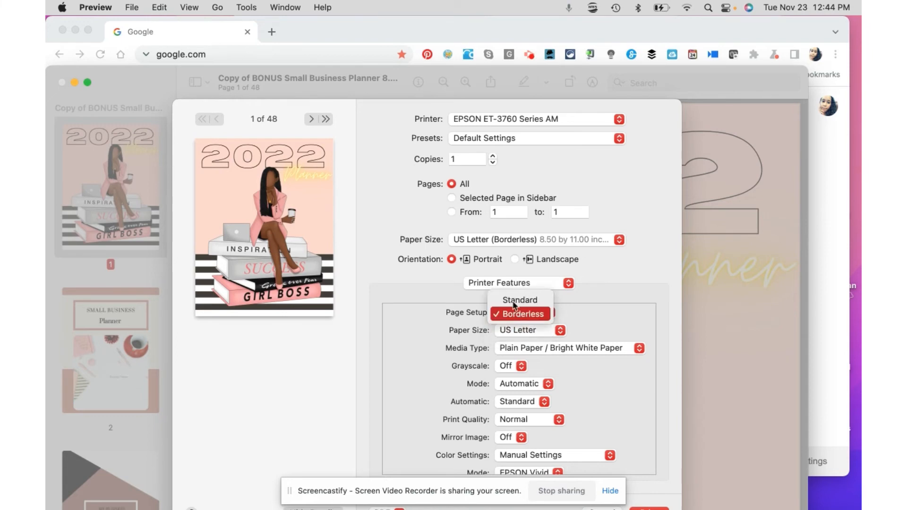
{"action": "left_click", "coordinate": [520, 300]}
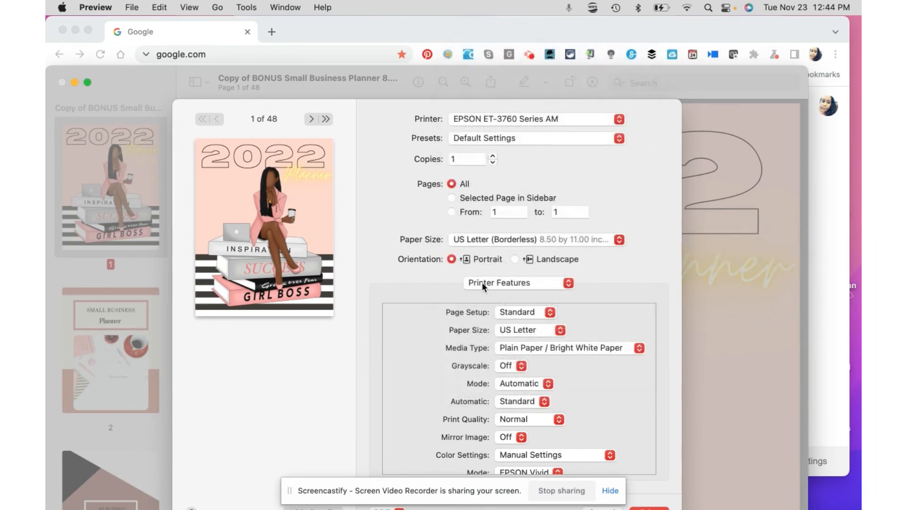
Set the ET-3760's paper size to US Letter (Borderless).
{"action": "left_click", "coordinate": [518, 283]}
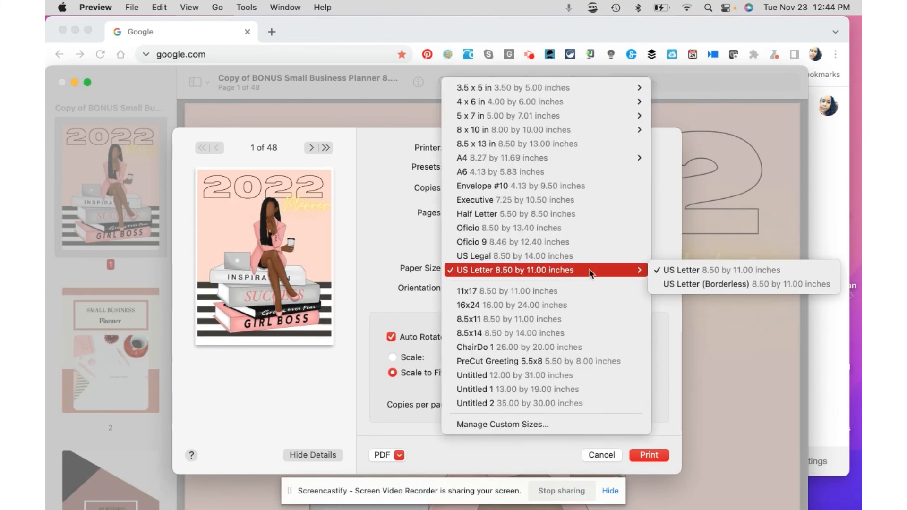
{"action": "left_click", "coordinate": [705, 284]}
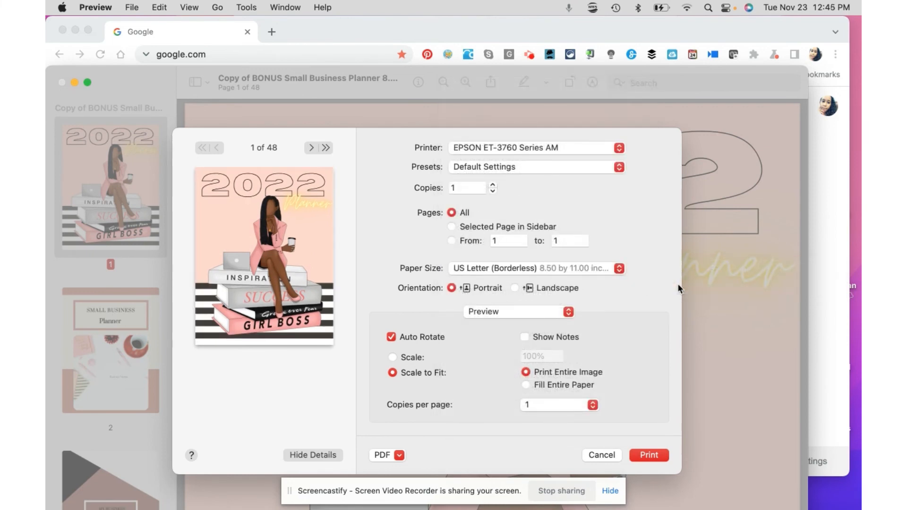